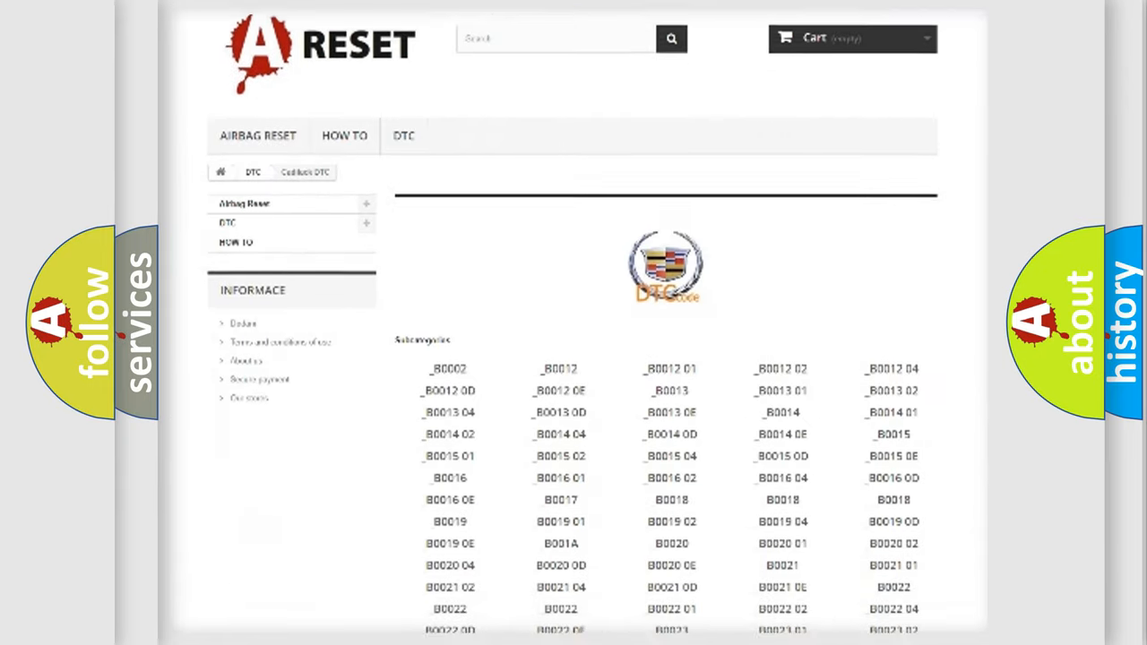
scroll("down", 3)
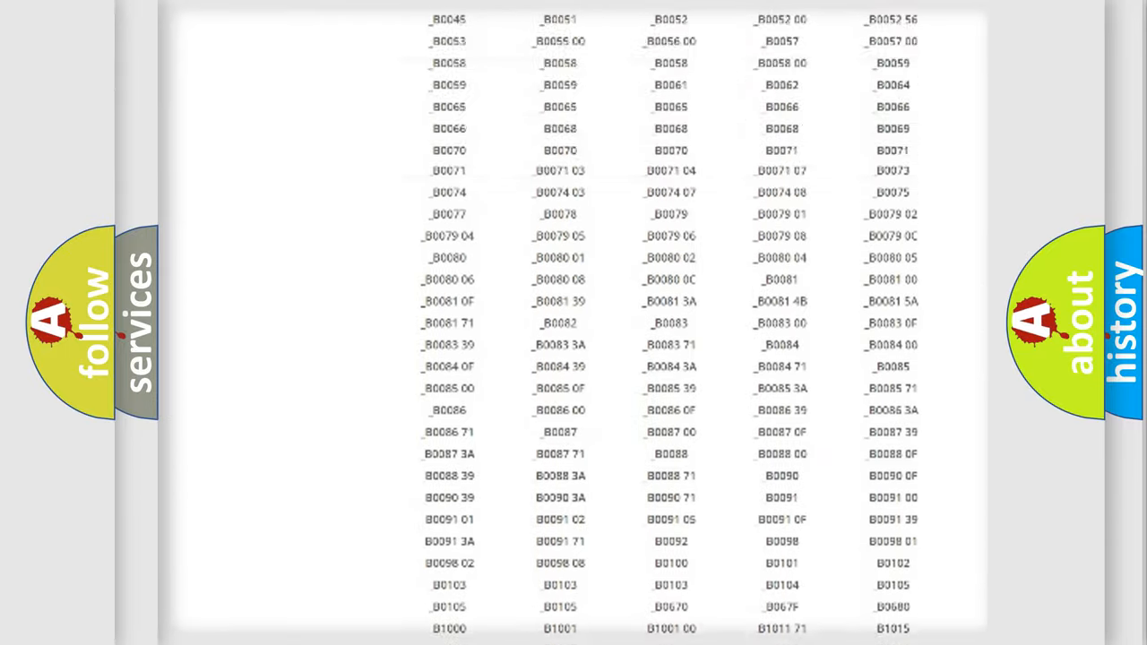
scroll("up", 3)
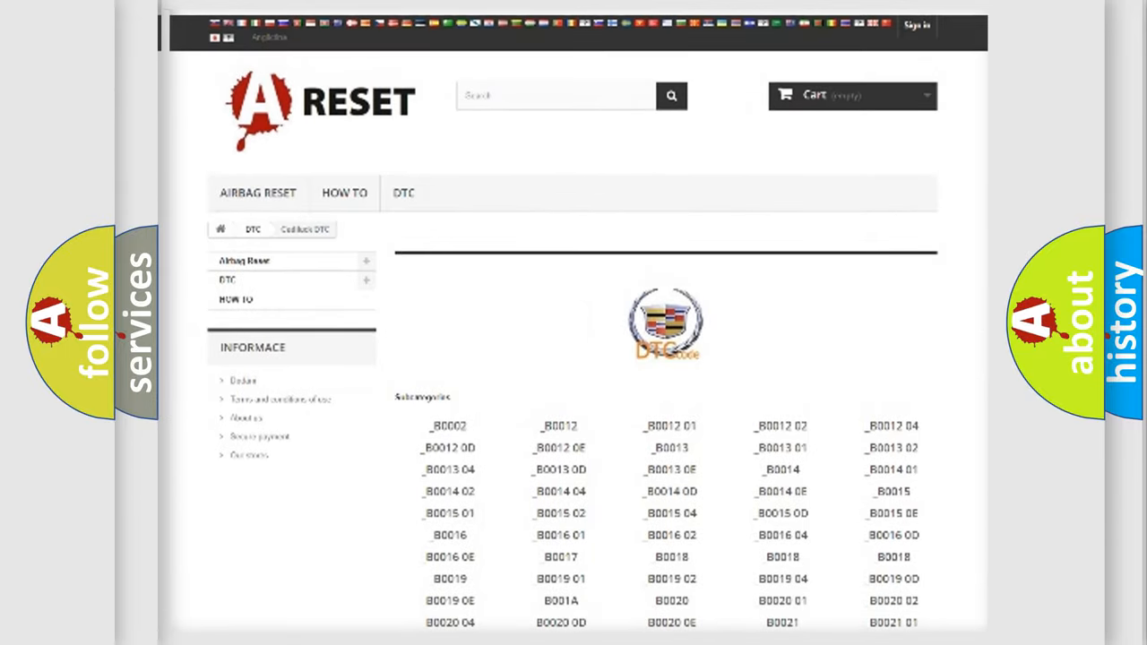